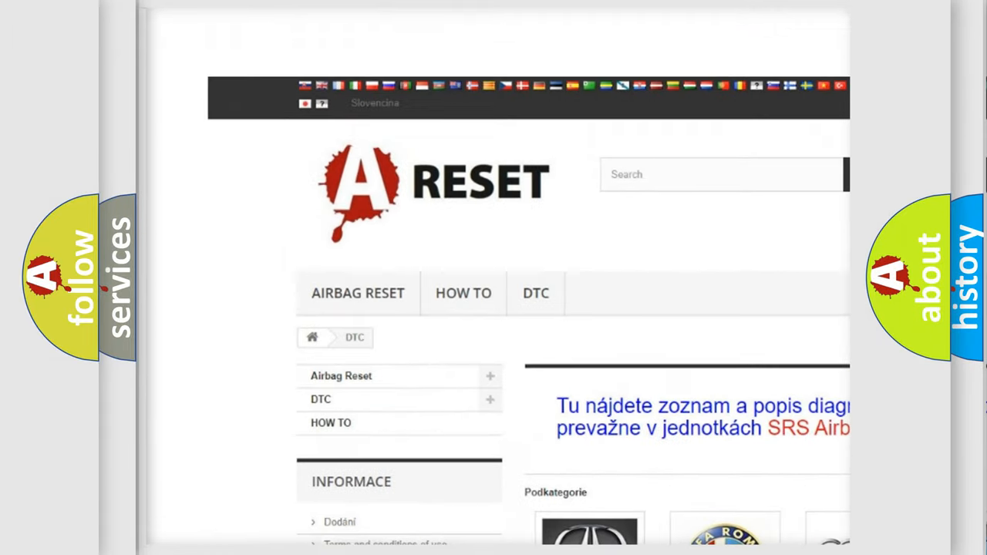
Step: Select the LINCOLN DTC tile and browse its B-series airbag code subcategories
scroll(down, 3)
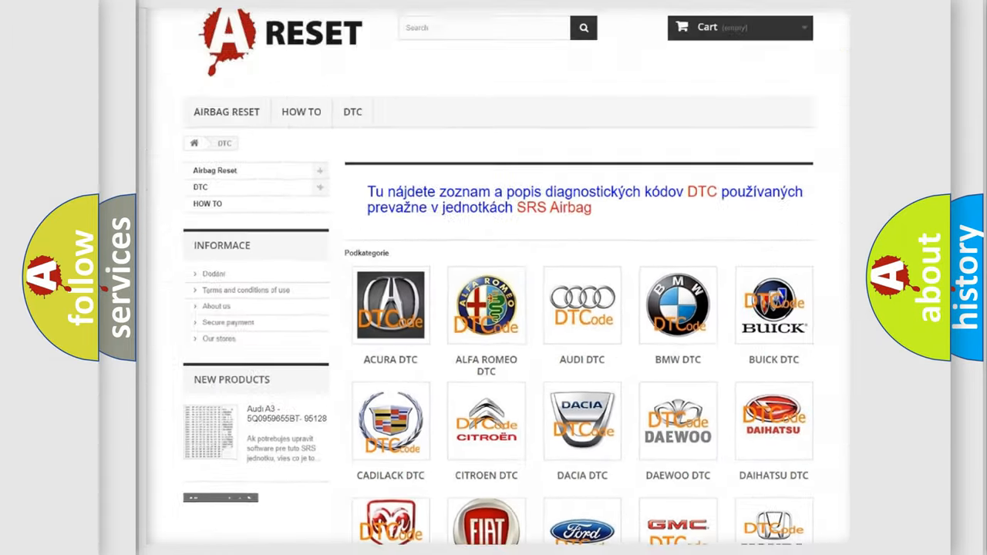
scroll(down, 3)
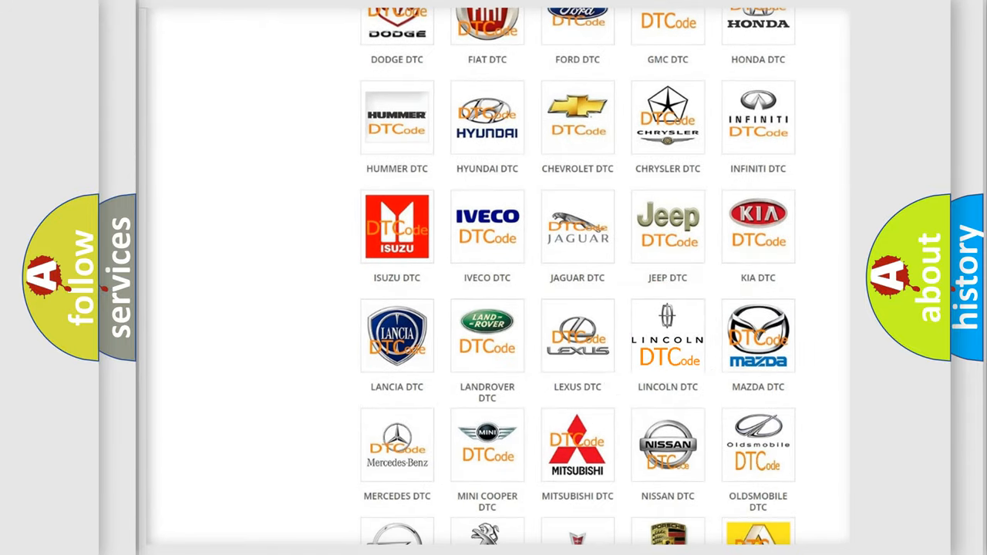
click(668, 336)
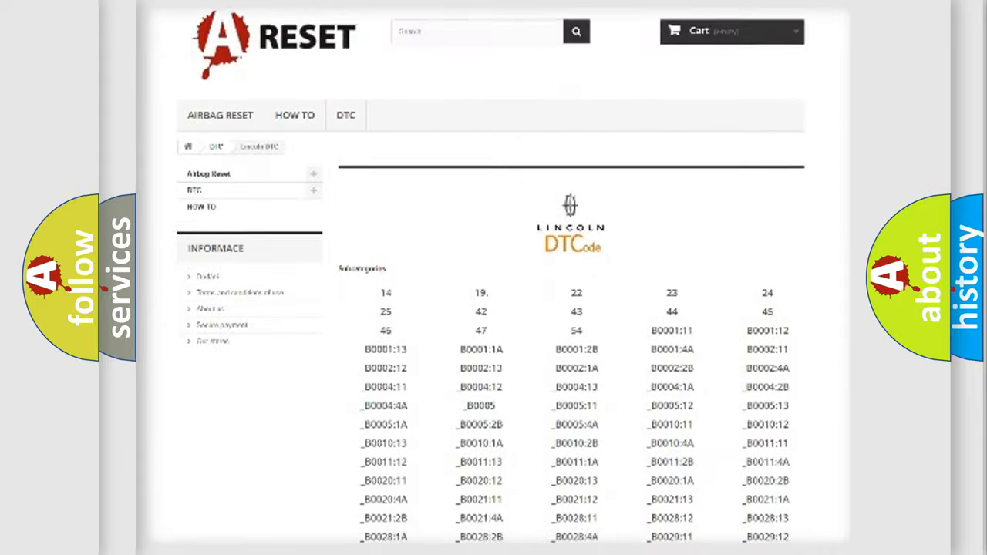
scroll(down, 3)
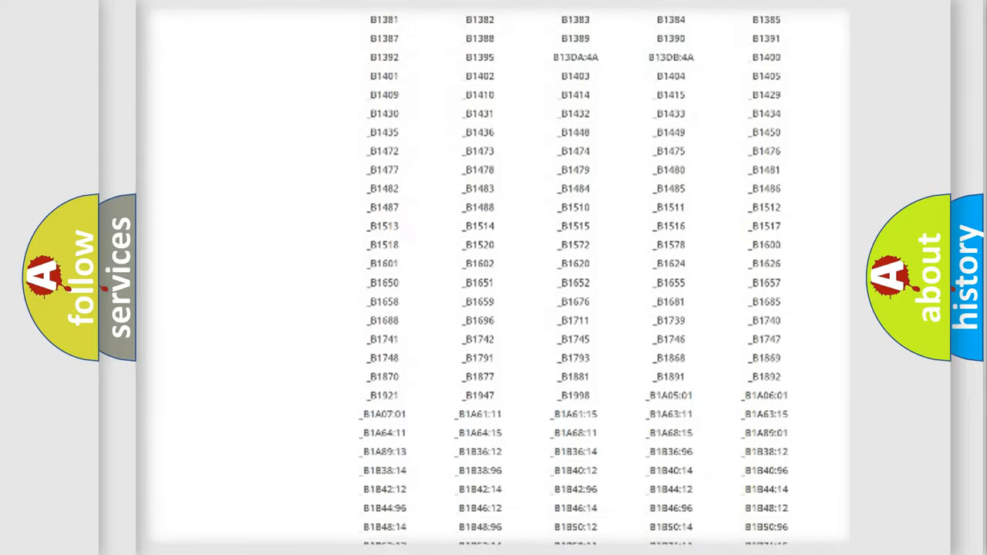
scroll(up, 3)
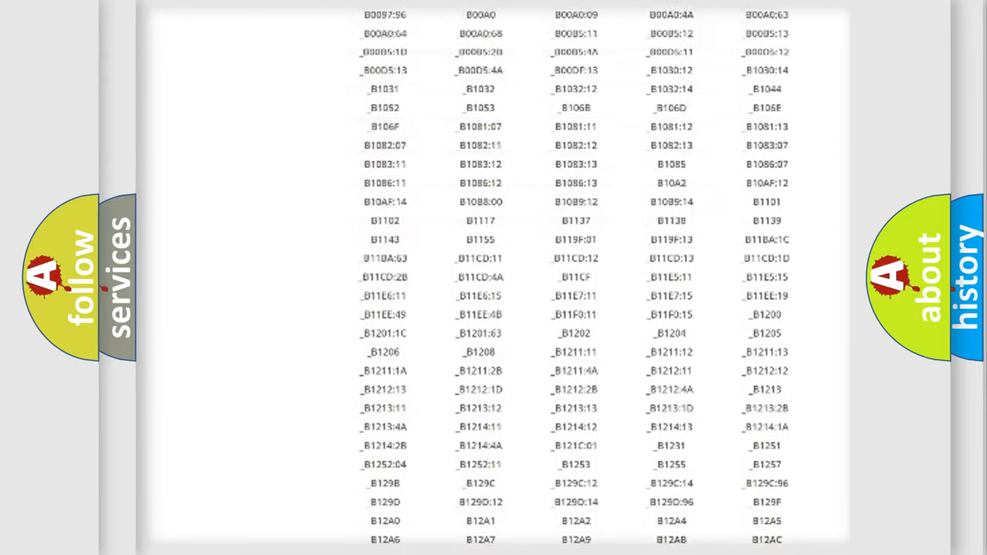
scroll(up, 3)
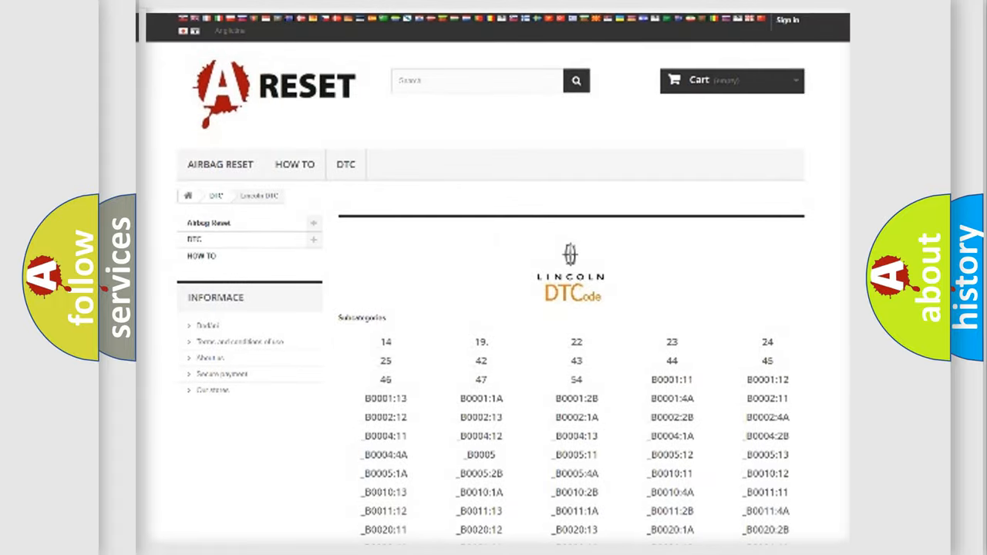